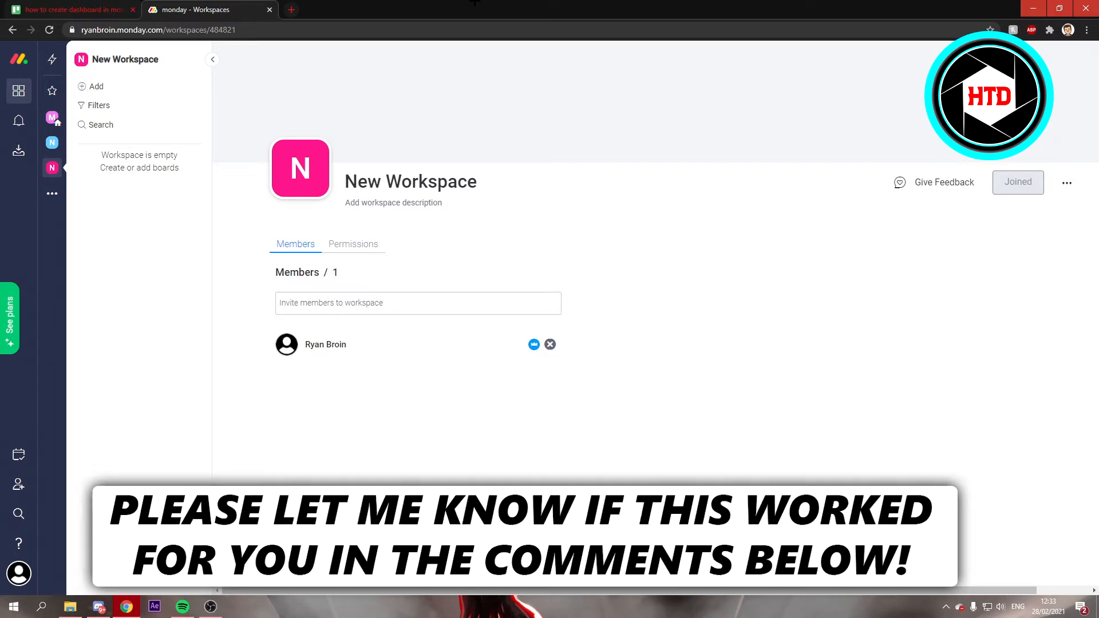
mouse_move(51, 116)
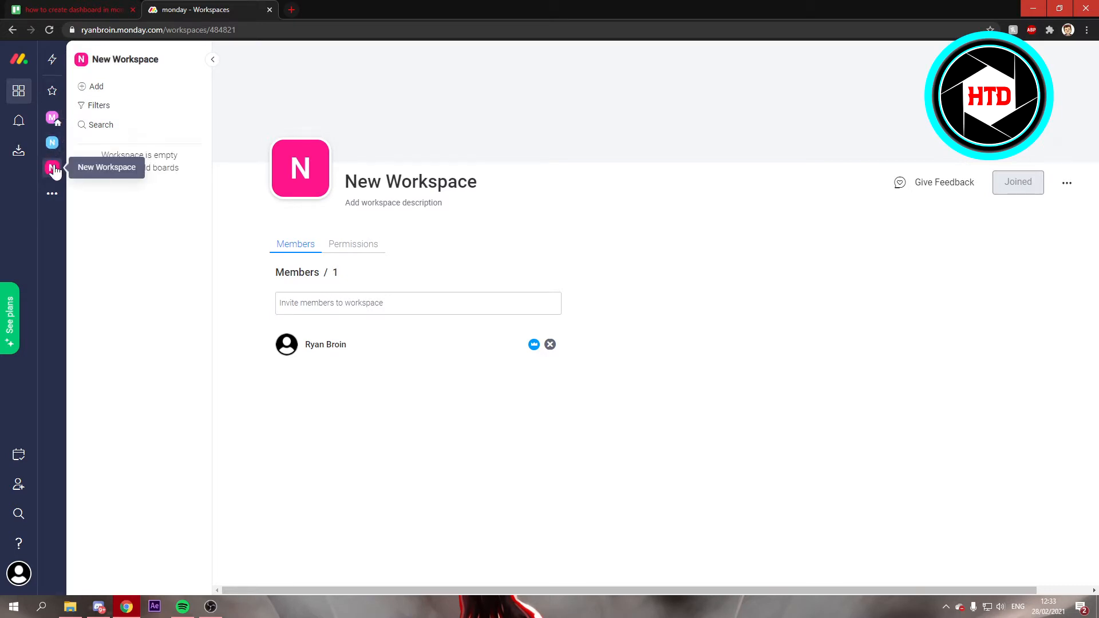
- Add a Main dashboard named 'New Dashboard' via Add > New Dashboard, choosing no boards
left_click(52, 193)
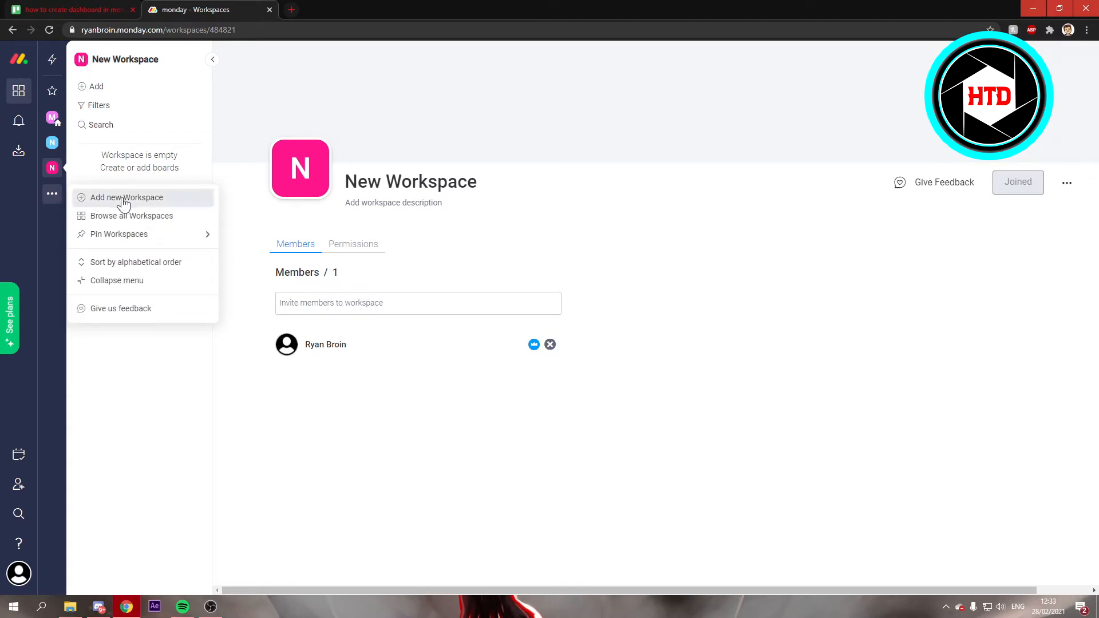
mouse_move(51, 182)
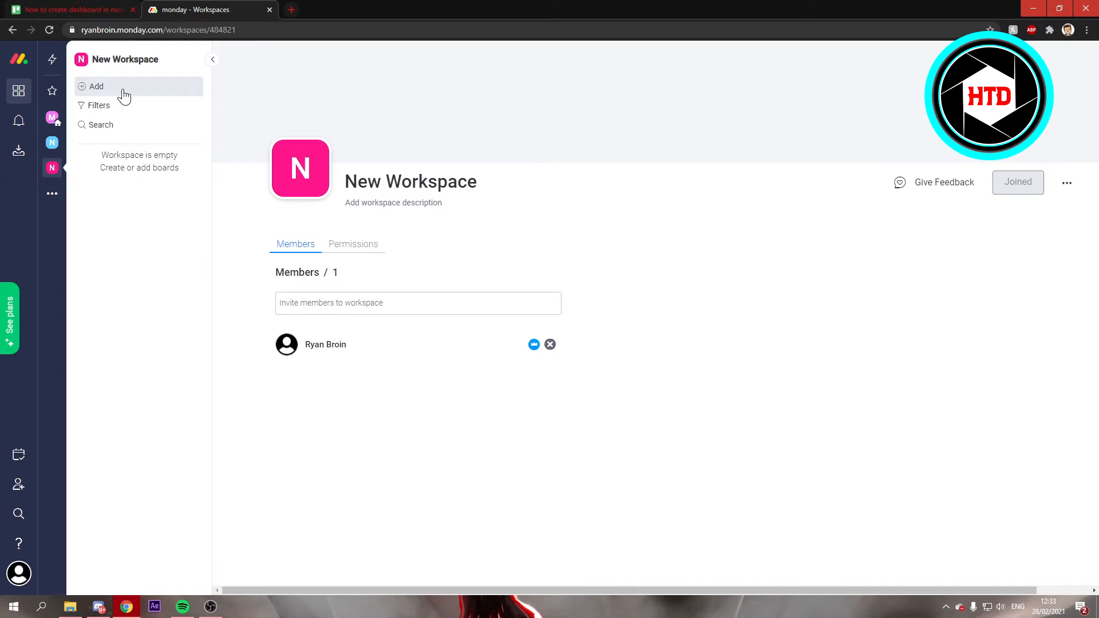
left_click(96, 86)
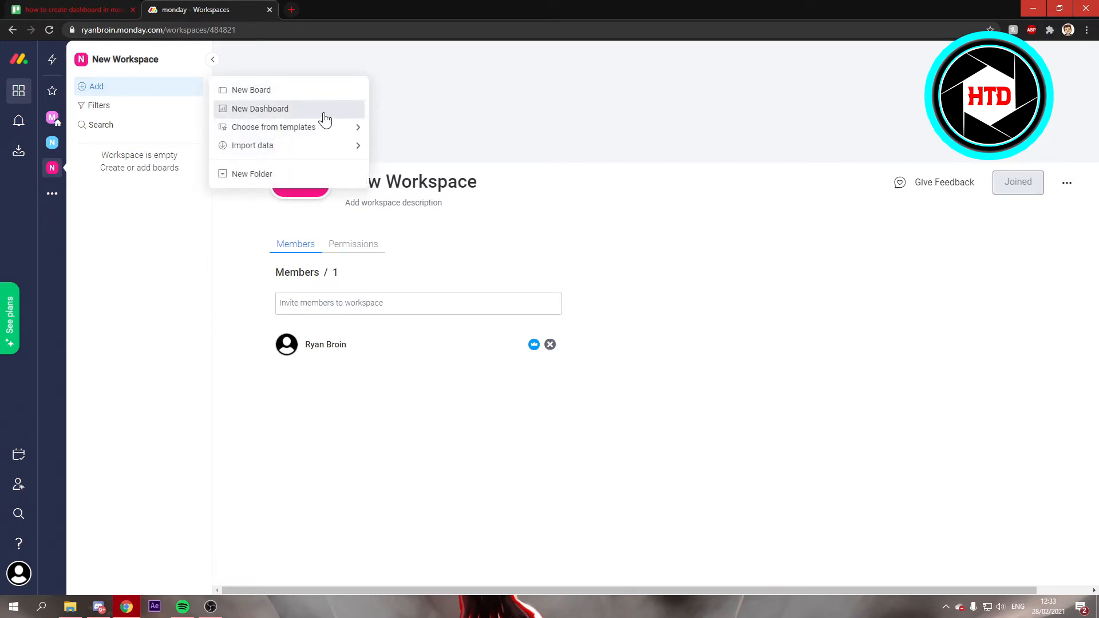
left_click(260, 109)
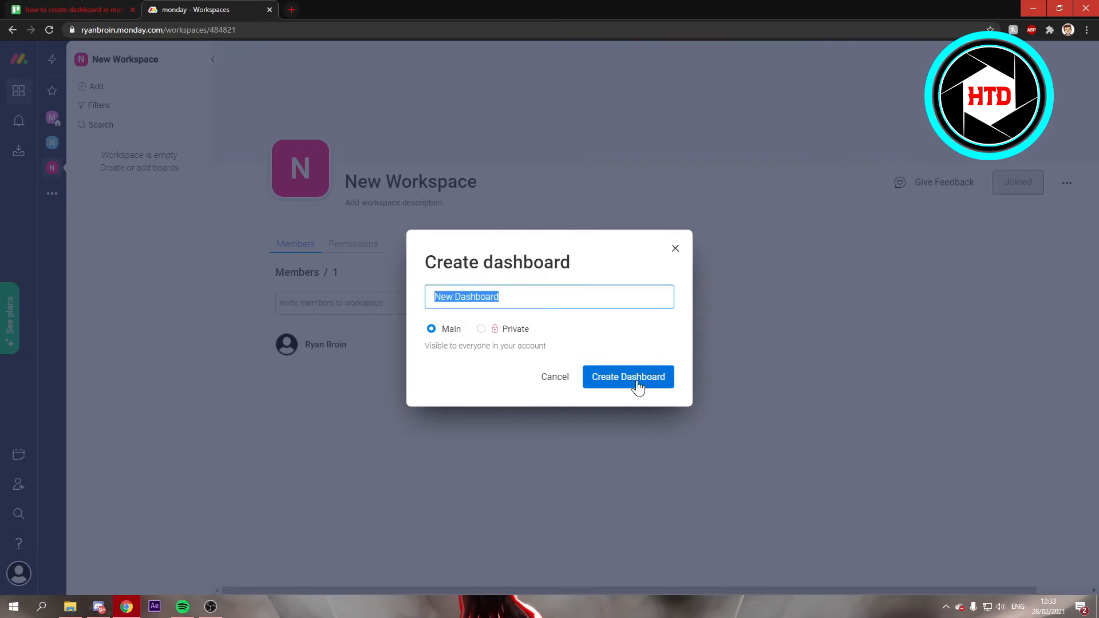
left_click(628, 377)
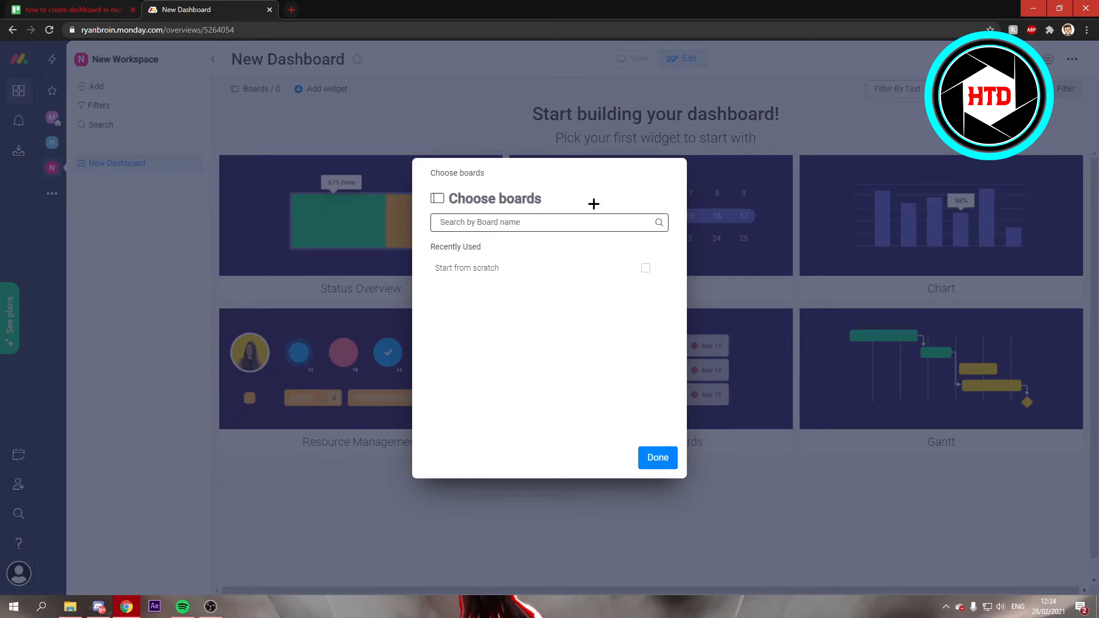
mouse_move(657, 458)
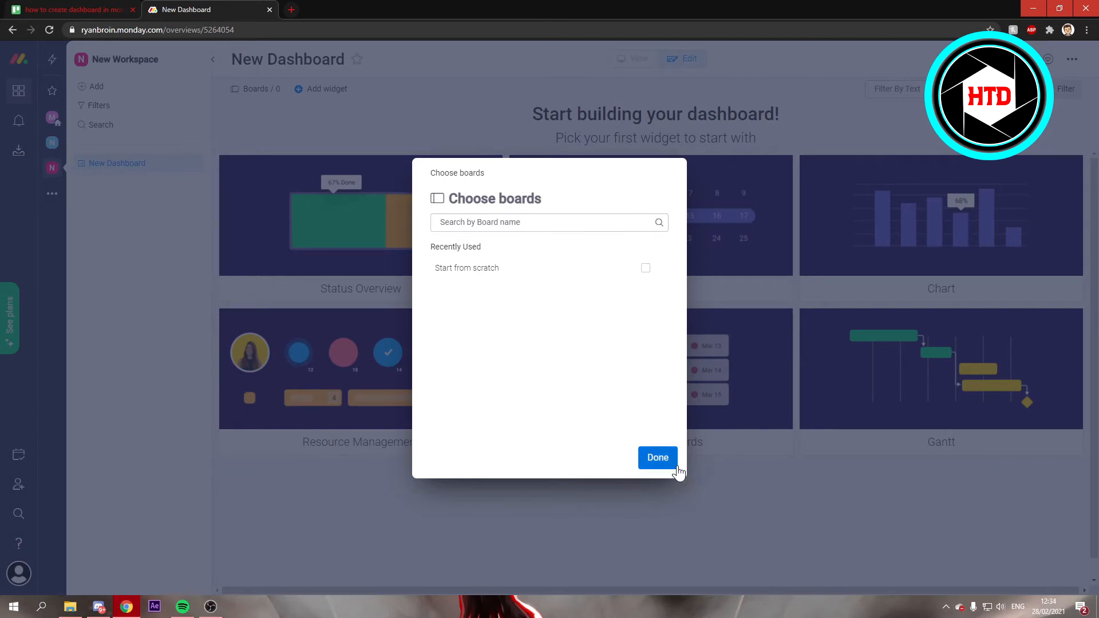
left_click(657, 457)
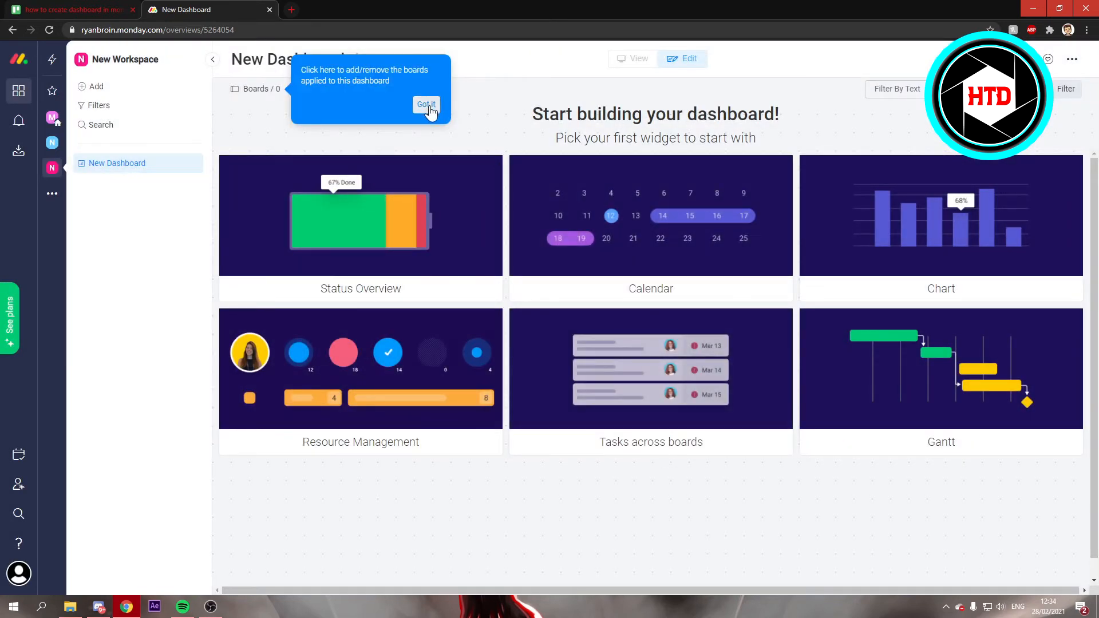
- Dismiss the boards tip and add a Status Overview battery widget with default settings
left_click(426, 104)
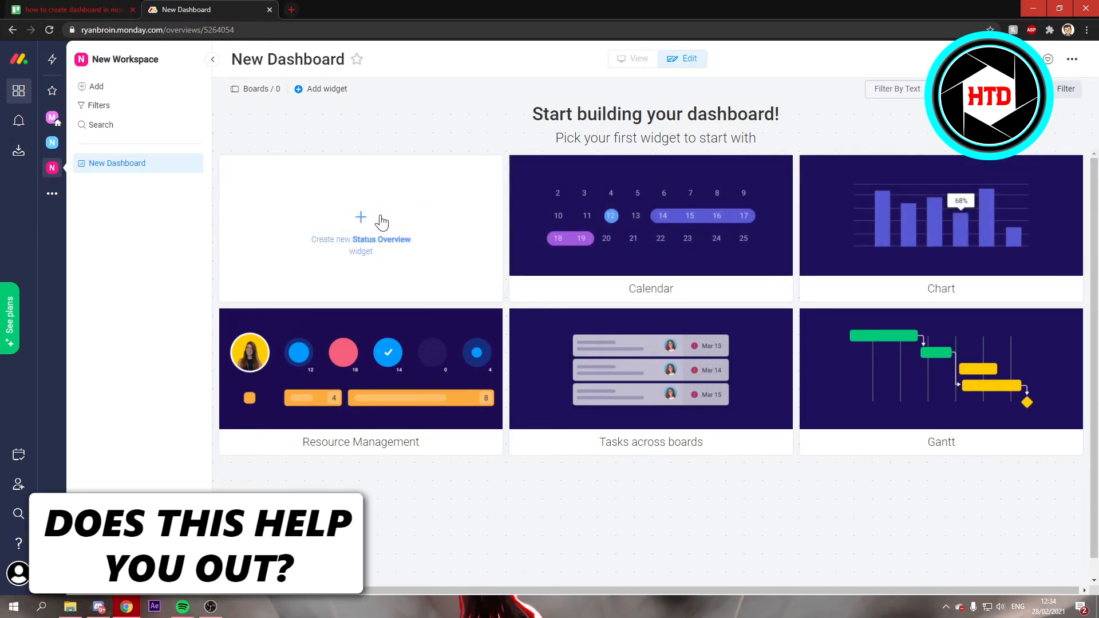
left_click(360, 217)
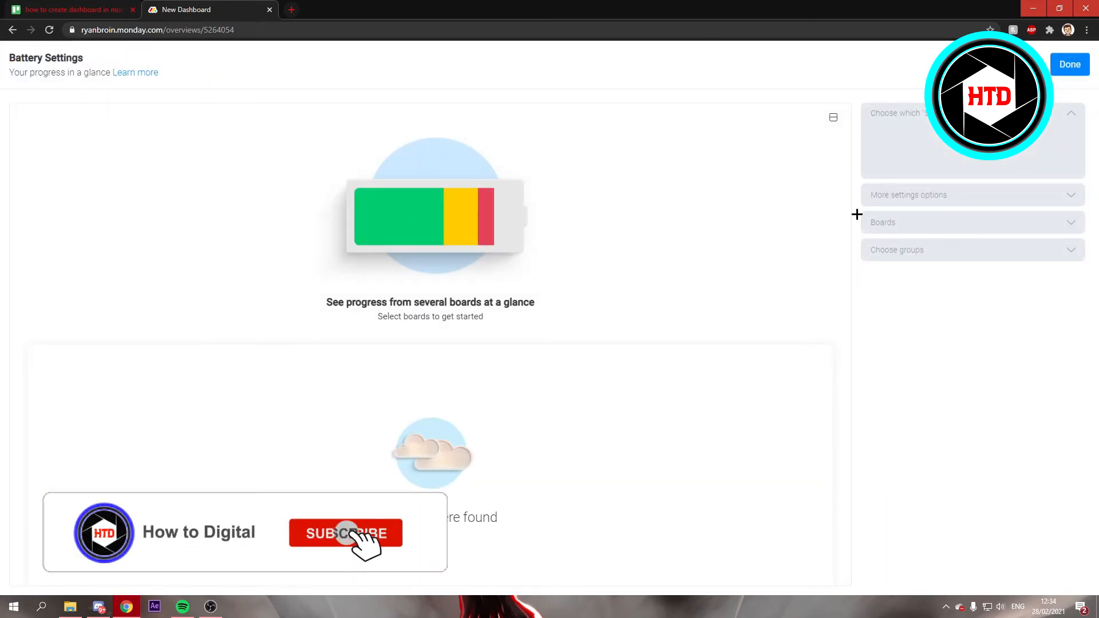
left_click(345, 533)
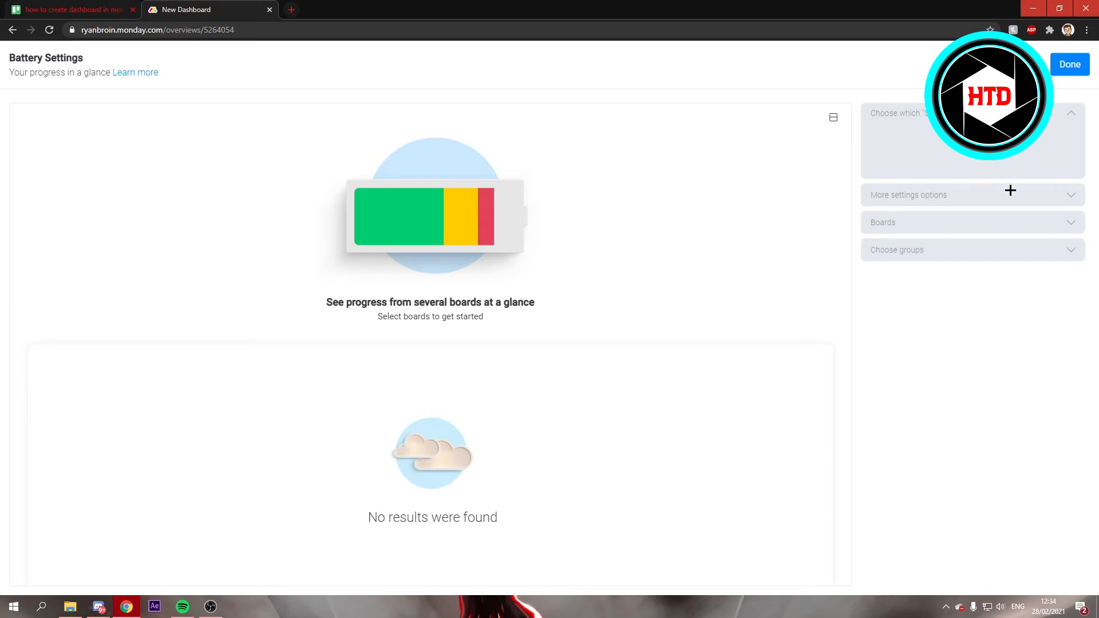
left_click(1067, 64)
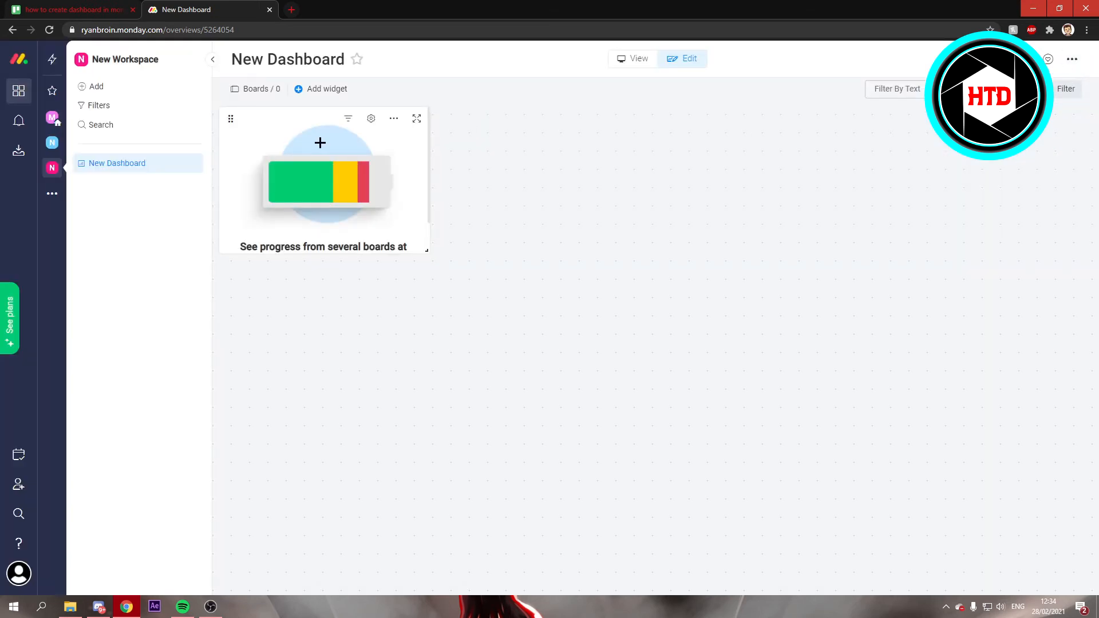
- Toggle View then Edit mode and bring up the Add widget list to pick Chart
left_click(638, 58)
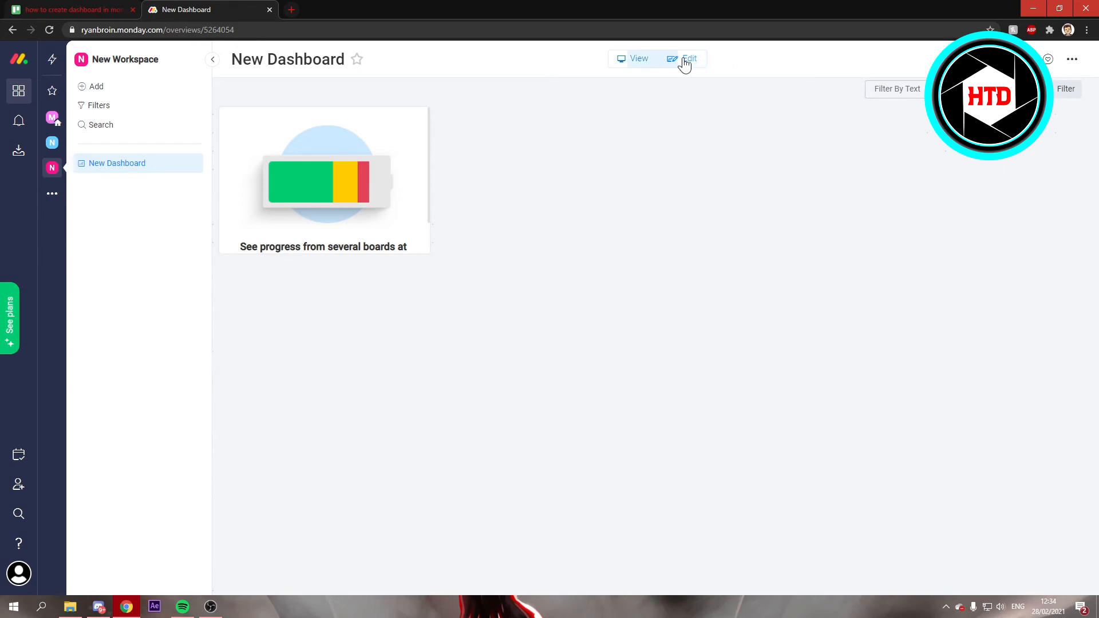
left_click(688, 58)
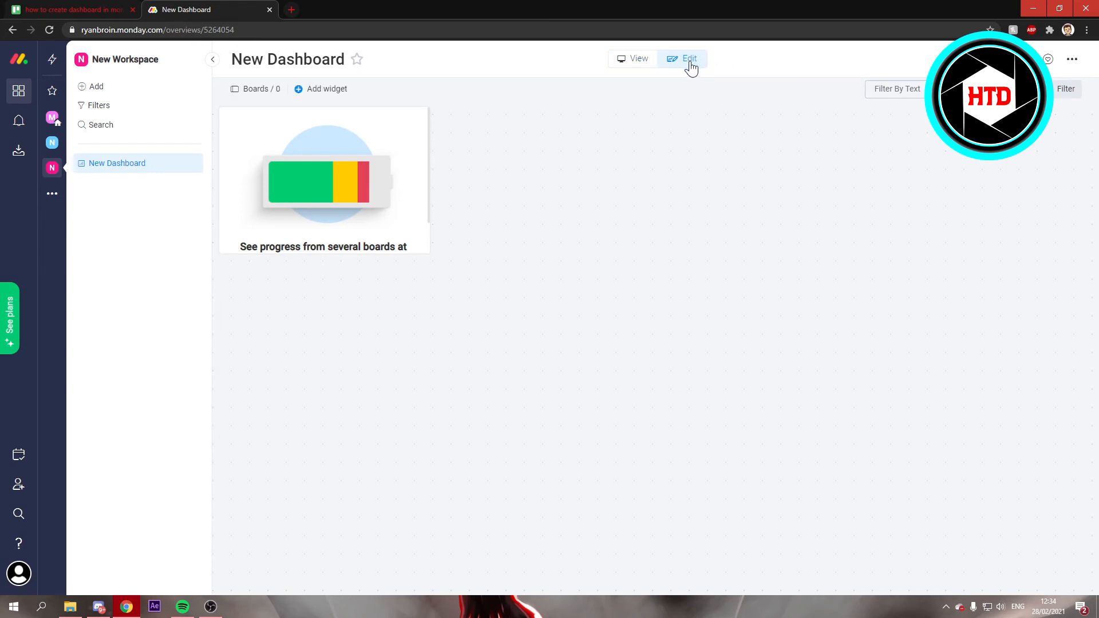
left_click(326, 88)
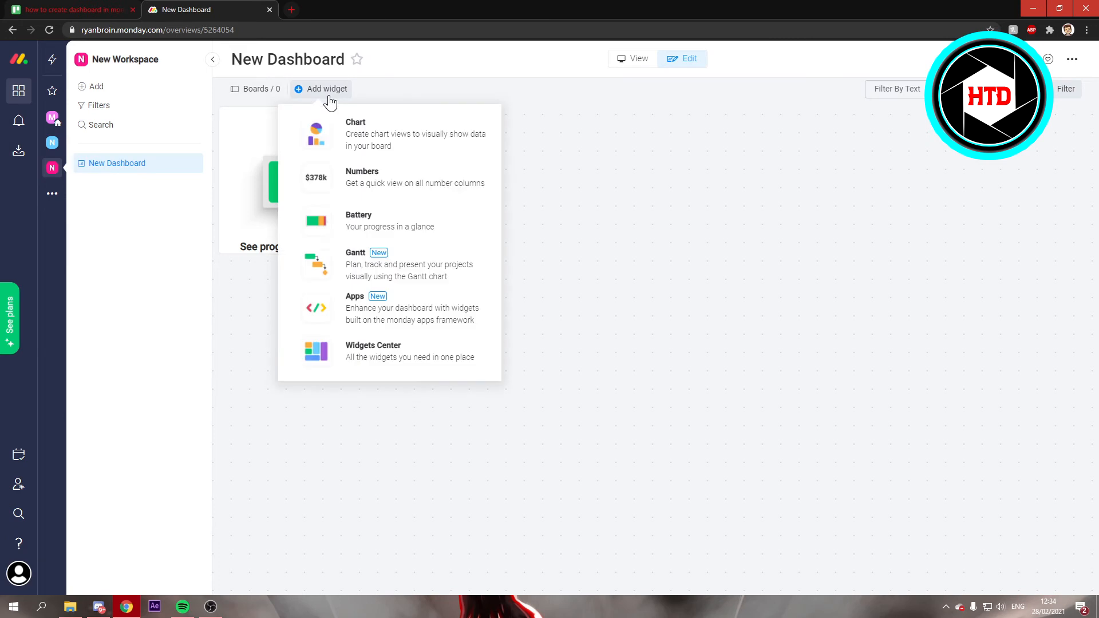
mouse_move(427, 365)
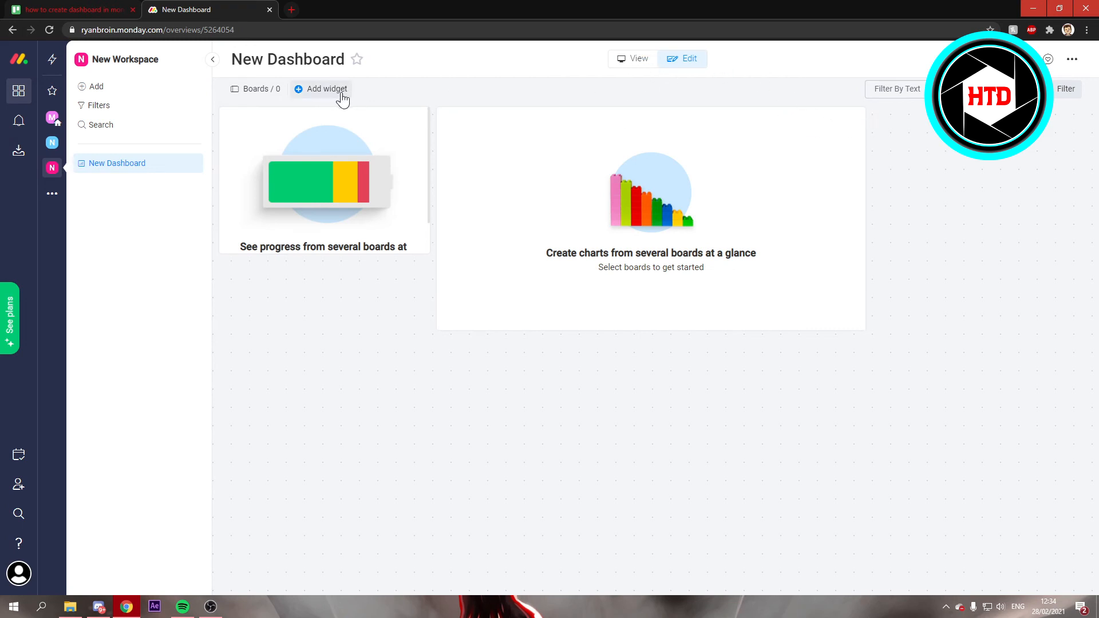
mouse_move(634, 63)
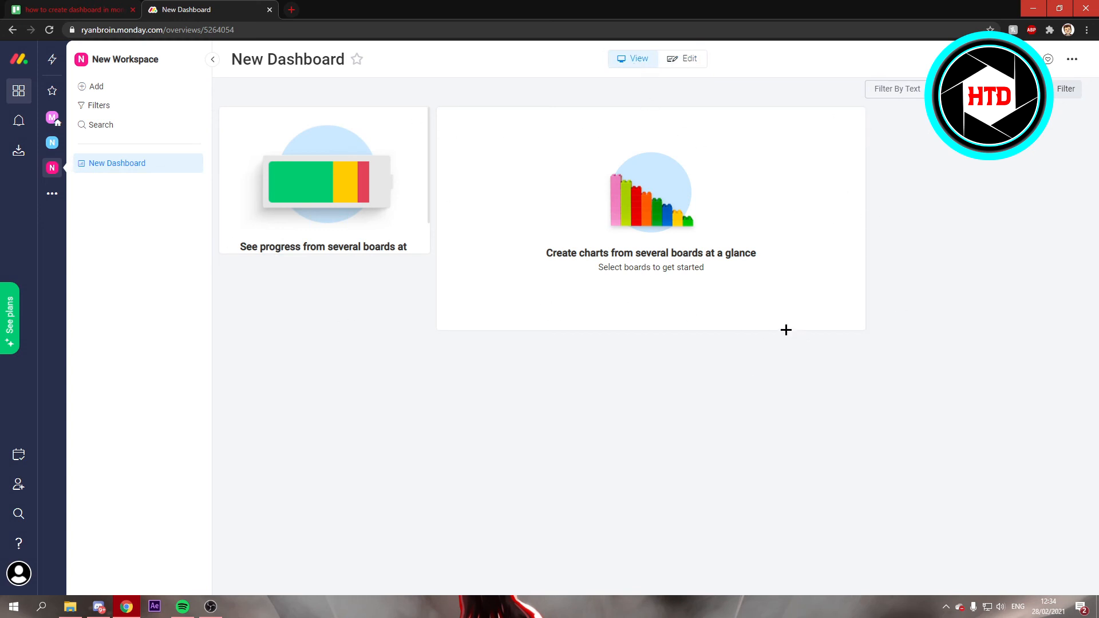
mouse_move(763, 319)
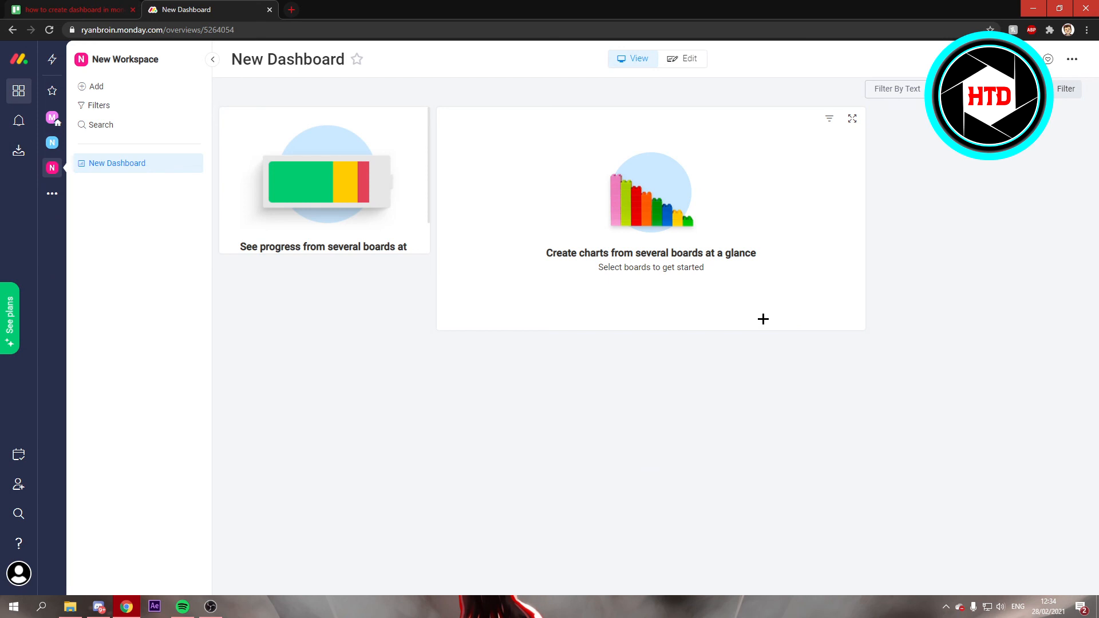